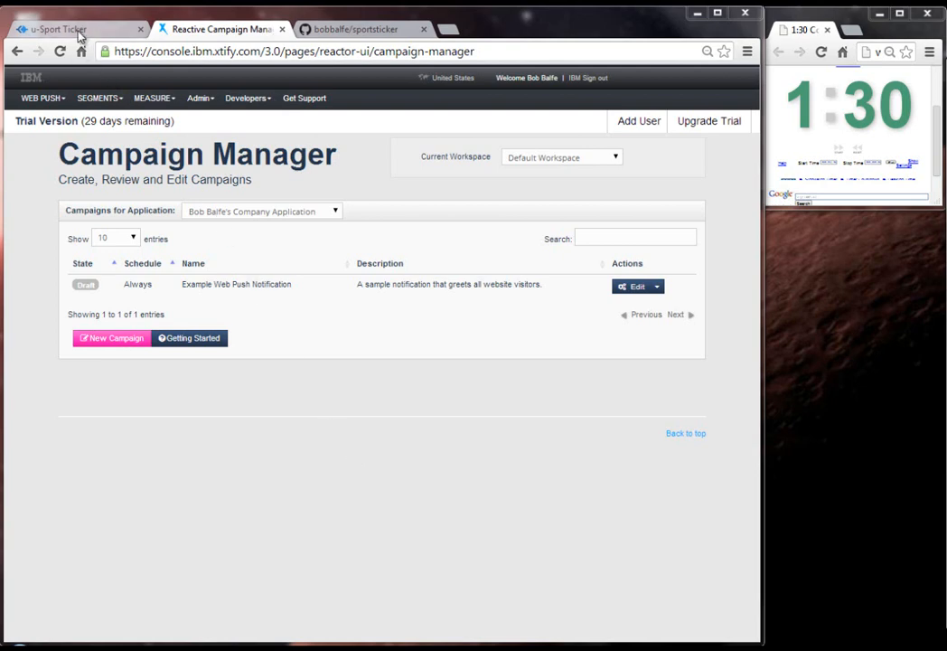
Switch to the u-Sport Ticker app showing Syracuse vs Duke with empty first-half scores.
left_click(77, 29)
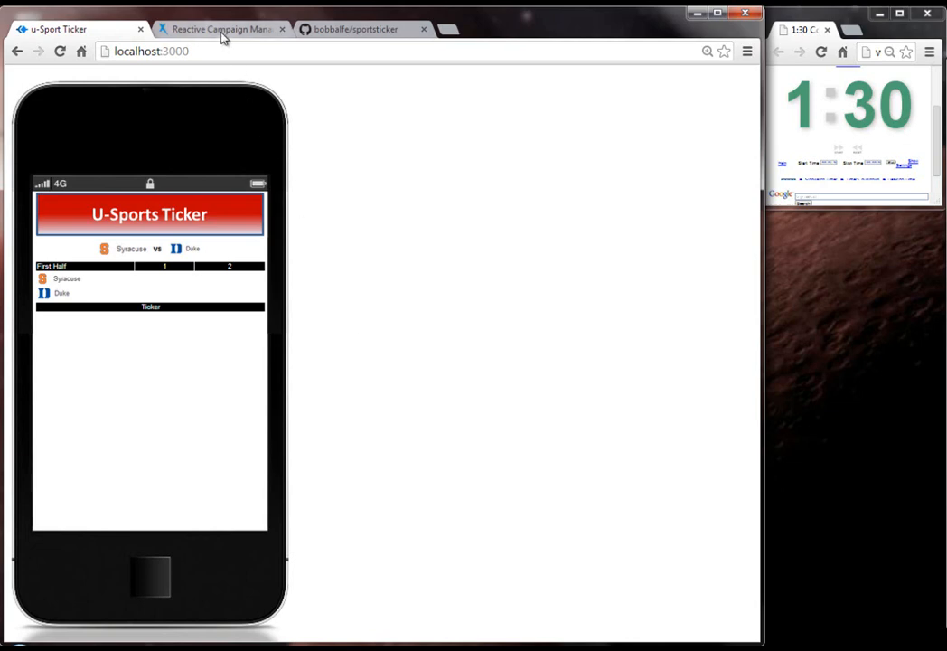
Return to the Campaign Manager listing the Example Web Push Notification draft.
left_click(221, 29)
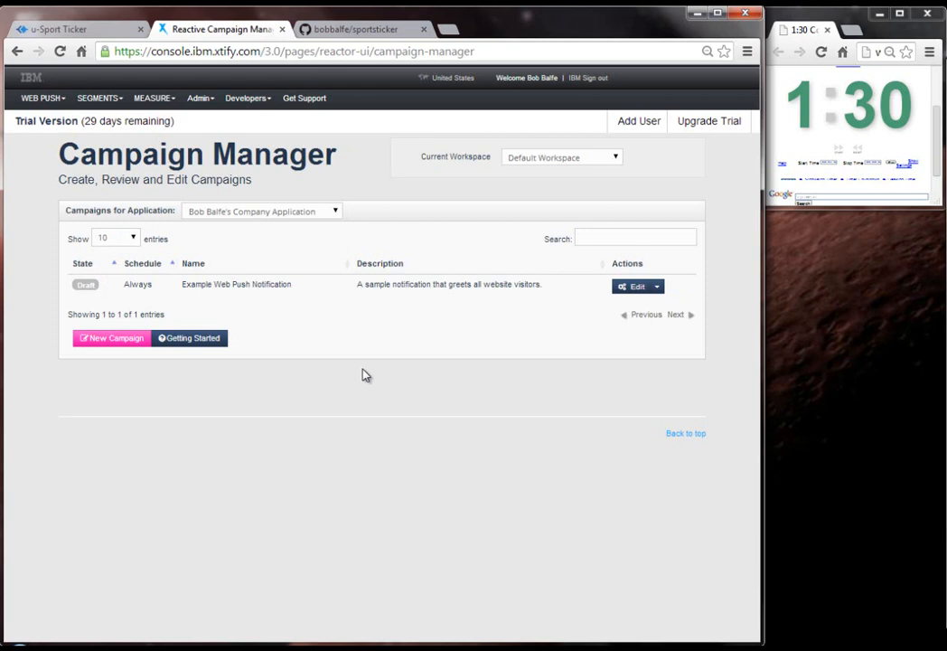
mouse_move(808, 142)
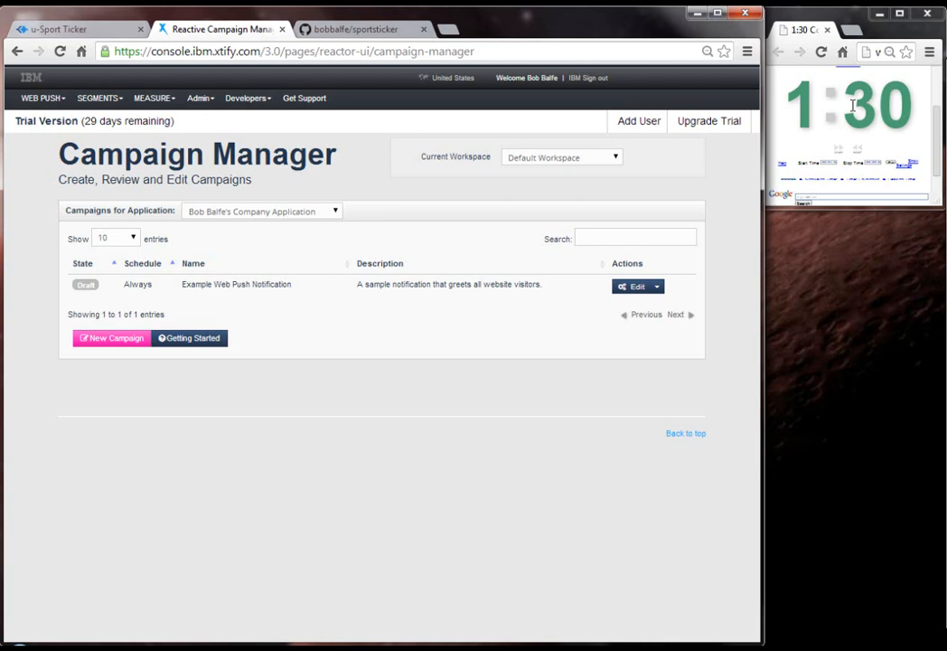
mouse_move(792, 156)
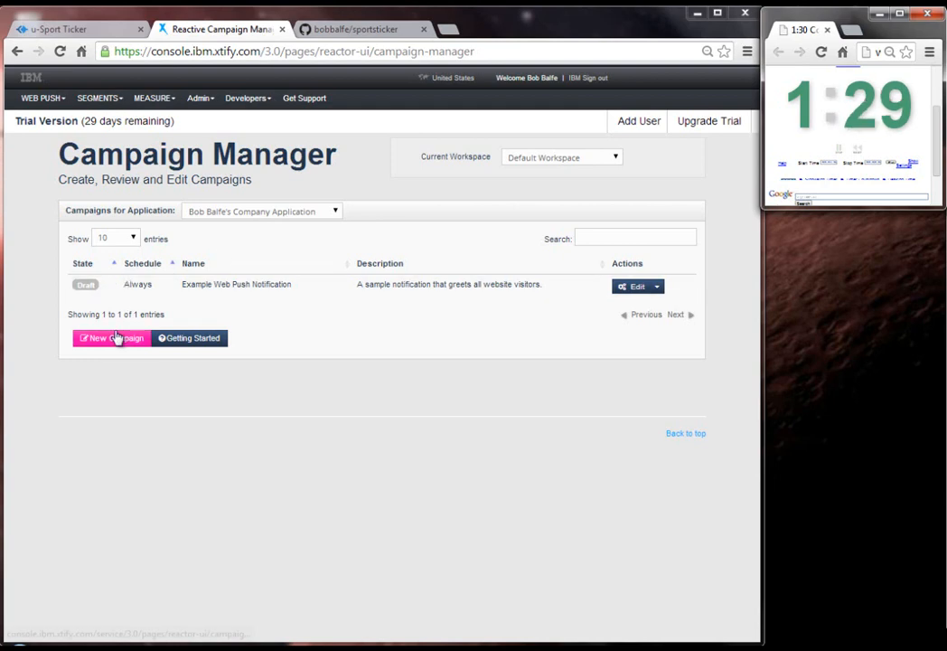
Create a new campaign named 'NCAA Basketball - 1st Half Special - Bobs Burgers'.
left_click(111, 337)
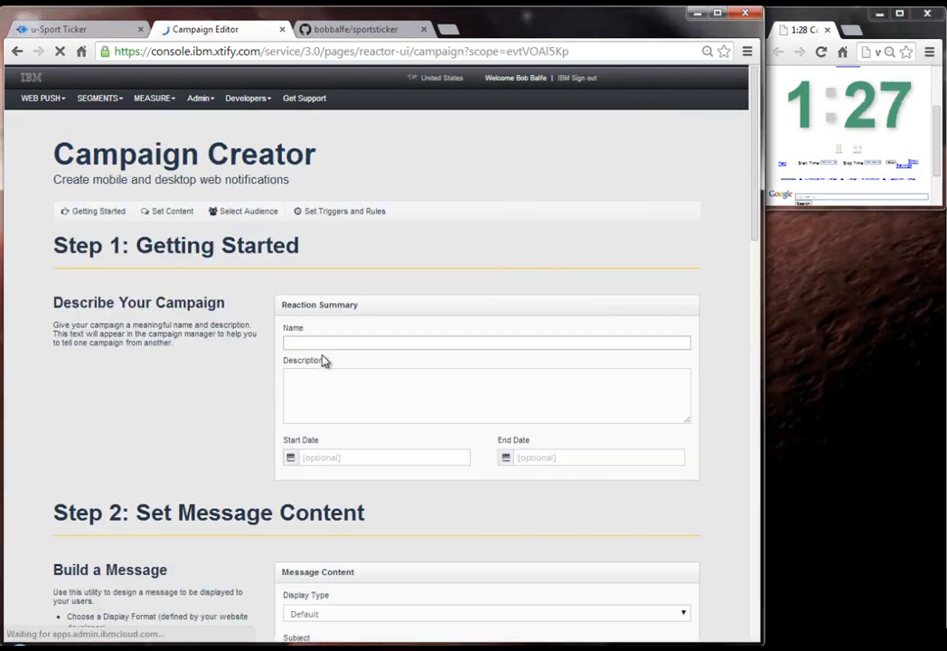
left_click(487, 343)
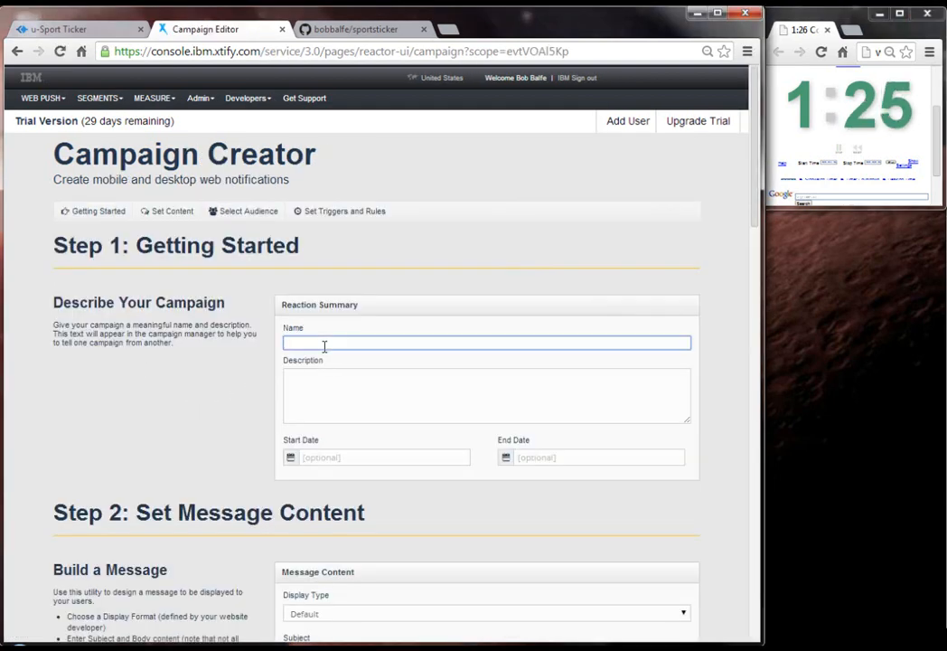
type("NCAA Bash")
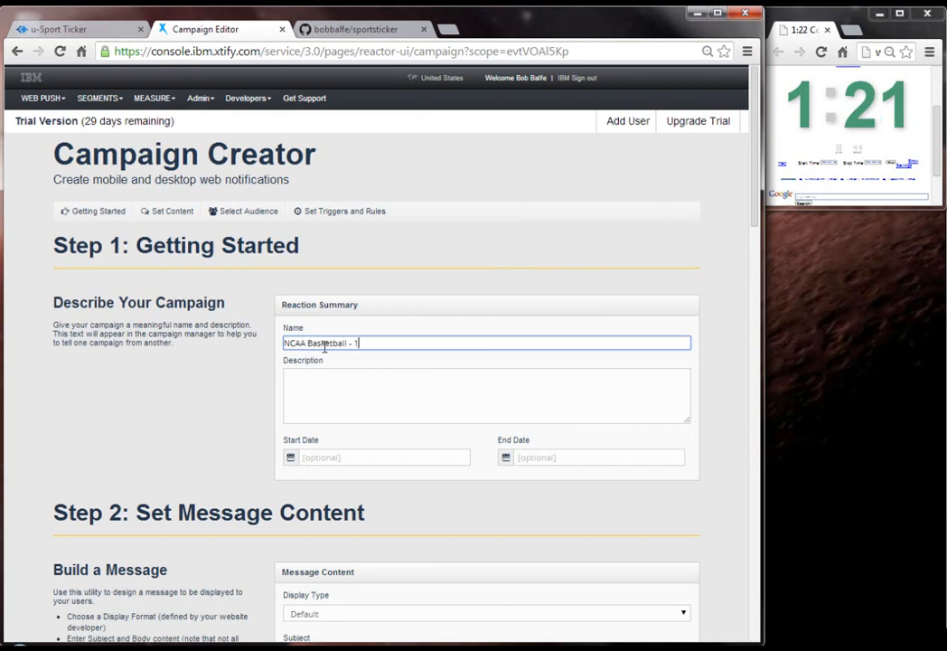
type("st Half")
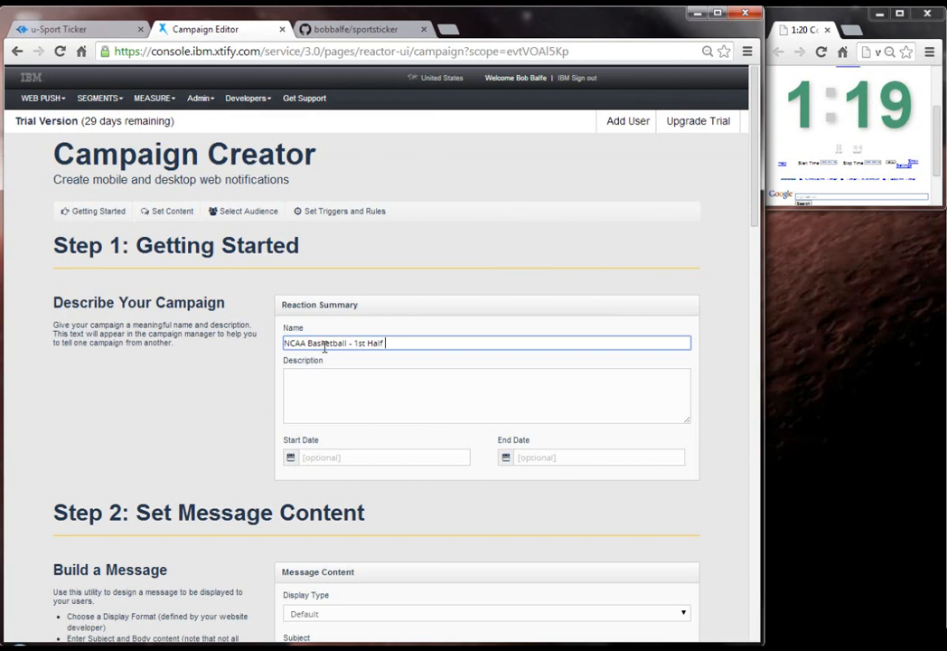
type("Special -")
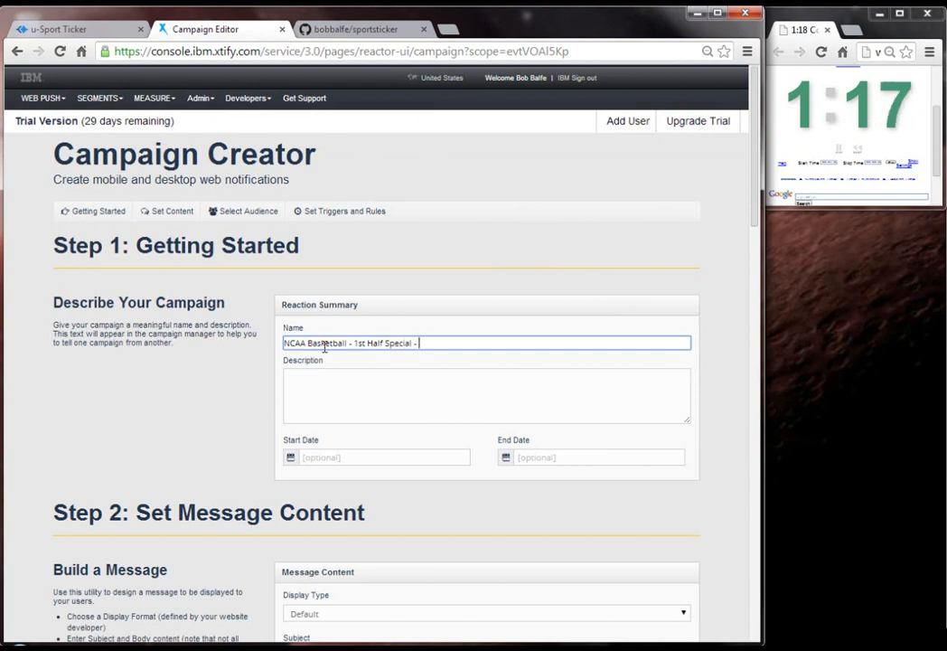
type("Bobs Bu")
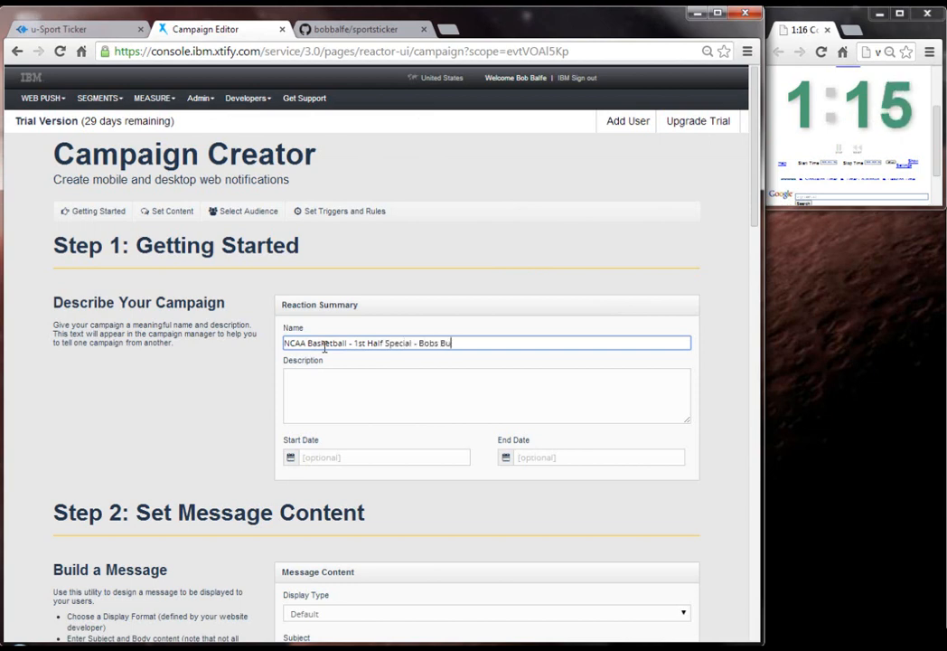
type("rgers")
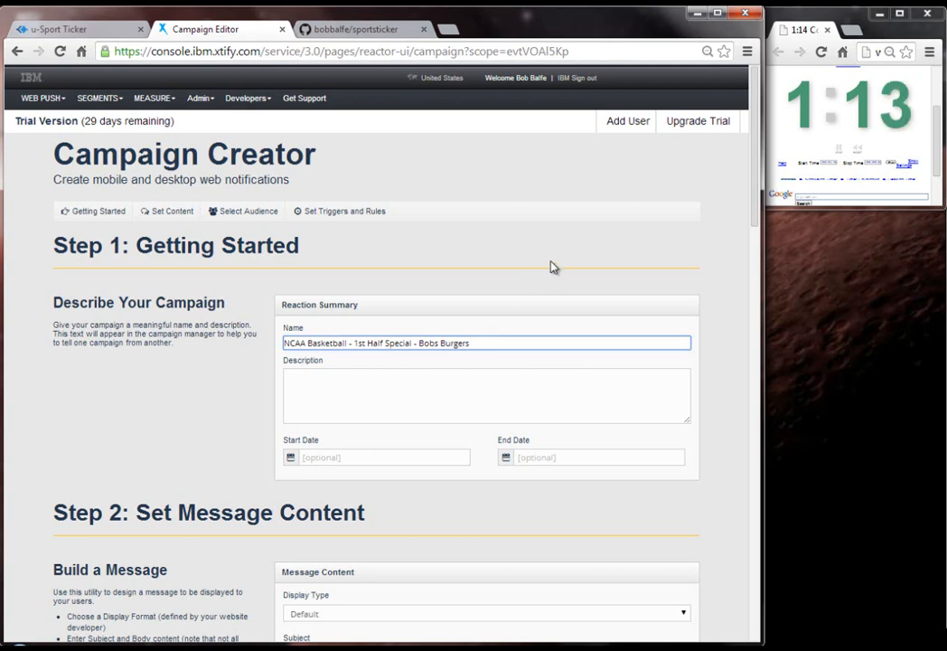
scroll("down", 3)
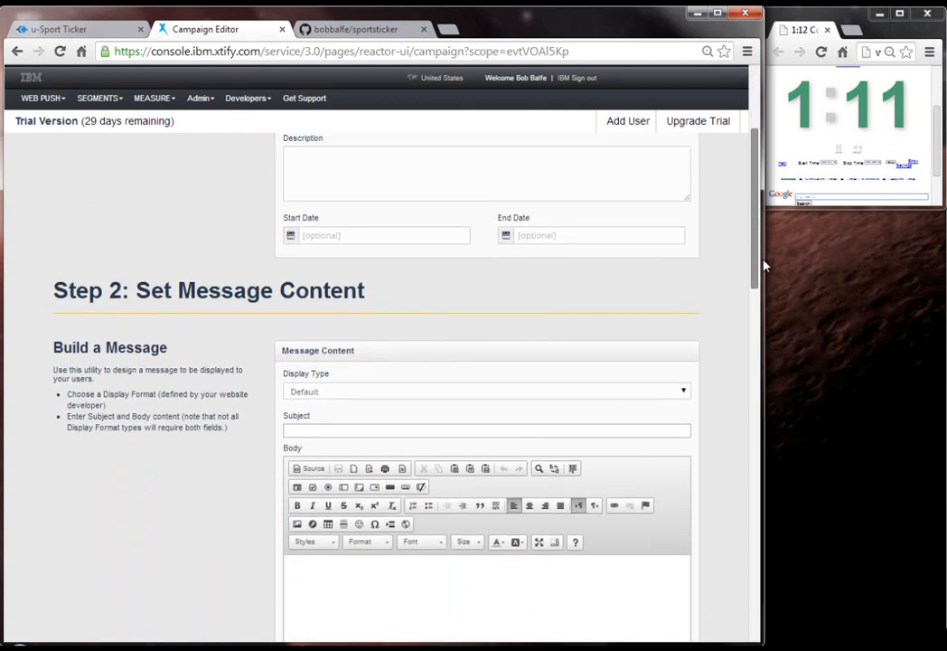
Set subject 'Bobs Burgers' and a Bob's Burgers 1st Half Deal coupon HTML body with #{clientmessage}.
scroll("down", 3)
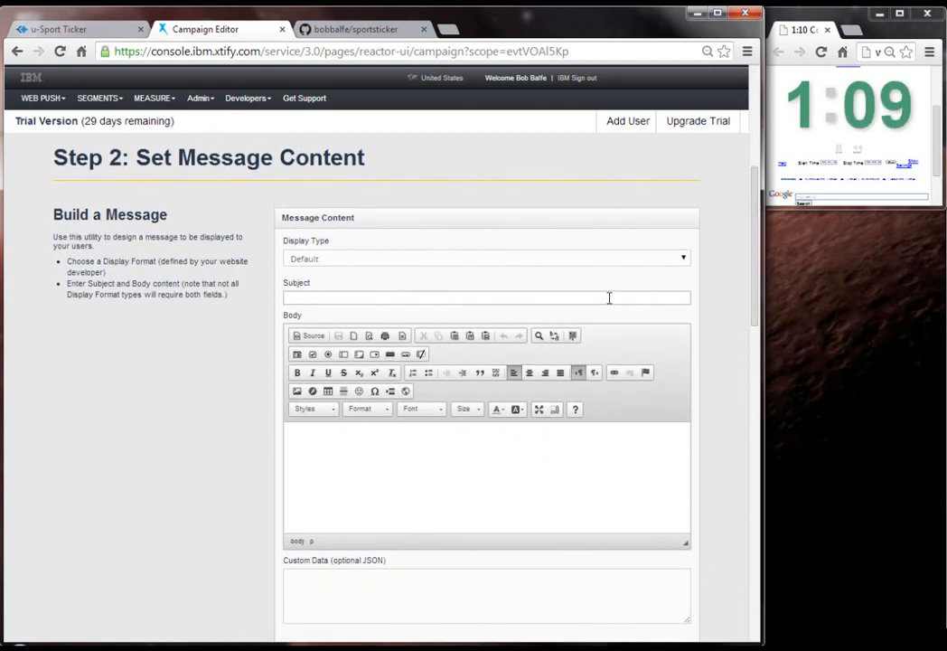
type("Bobs Burgers")
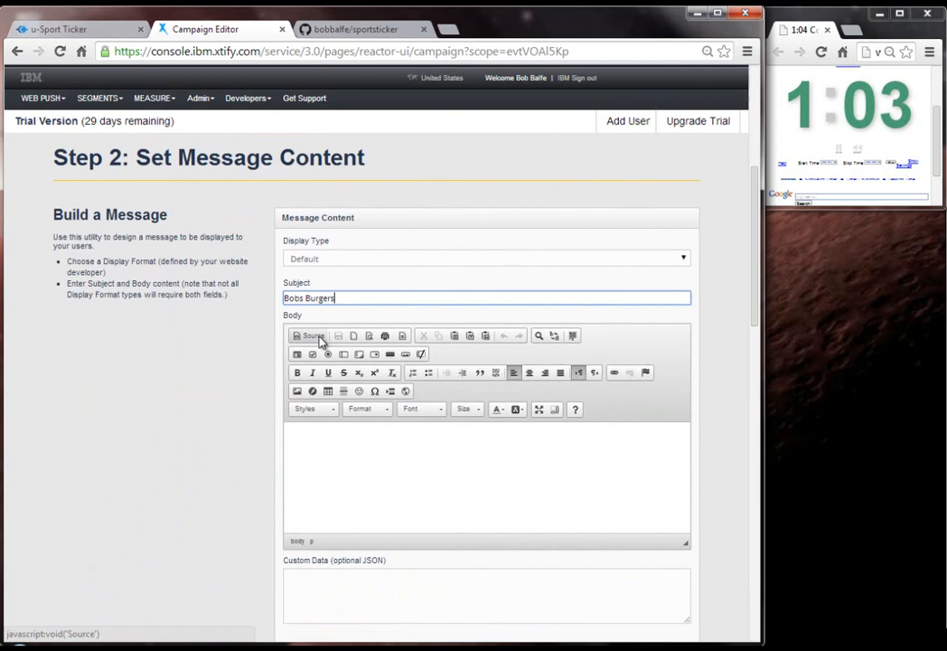
left_click(309, 335)
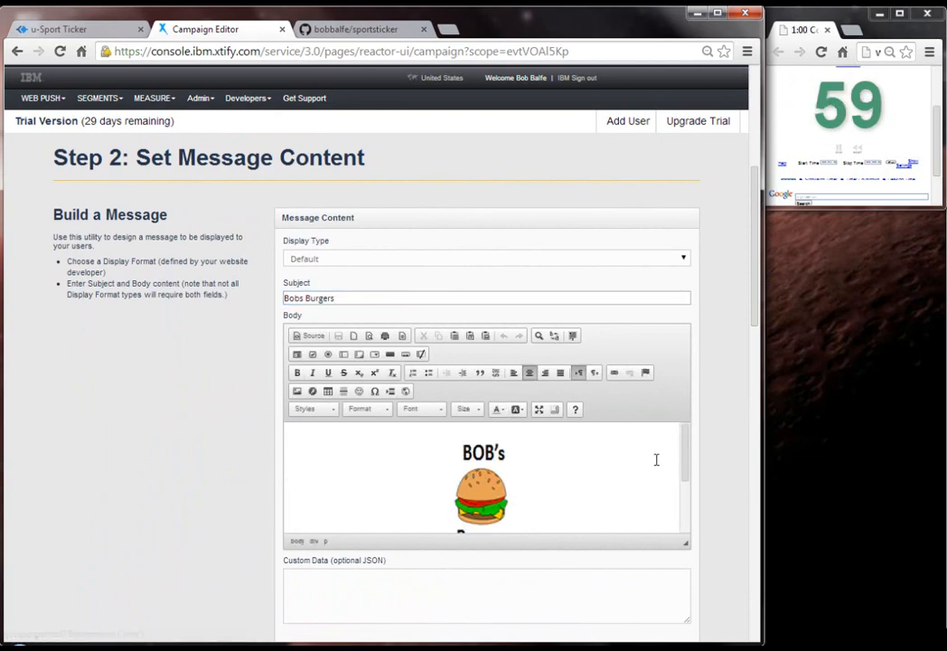
scroll("down", 3)
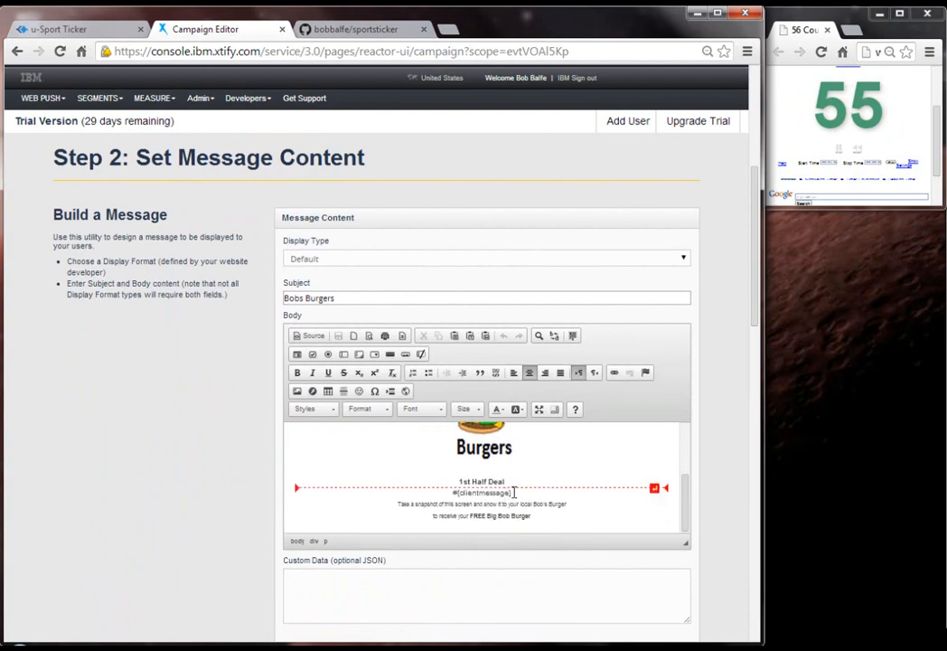
double_click(480, 492)
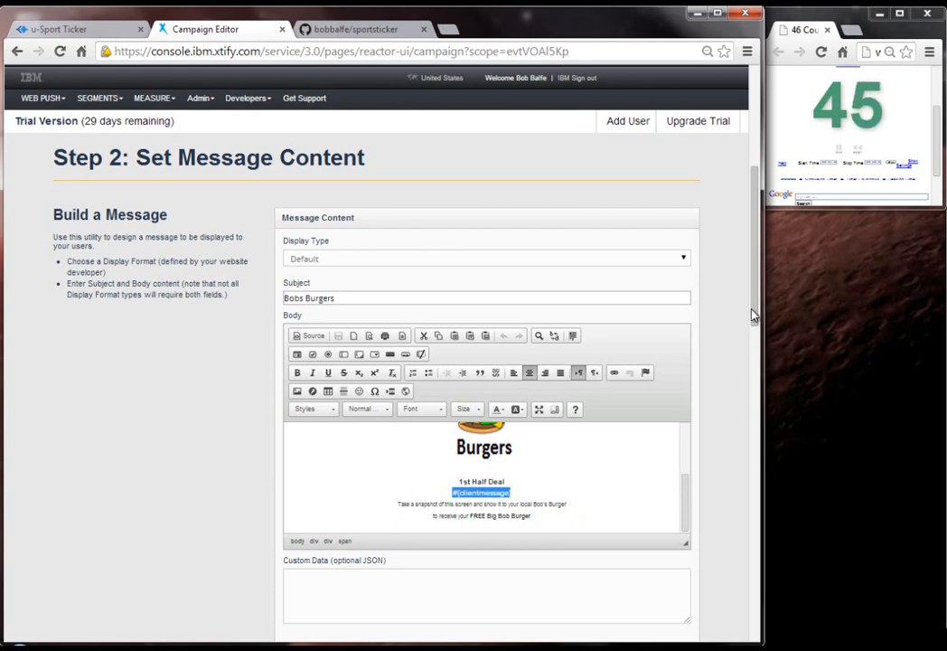
scroll("down", 3)
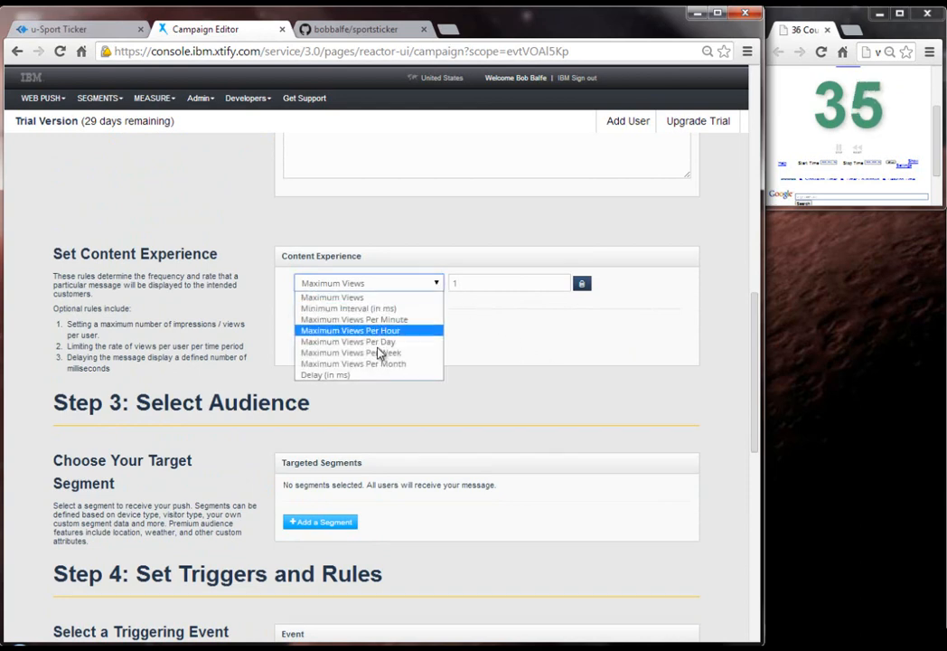
Set the Content Experience rule to Delay (in ms) with a value of 2000.
left_click(324, 374)
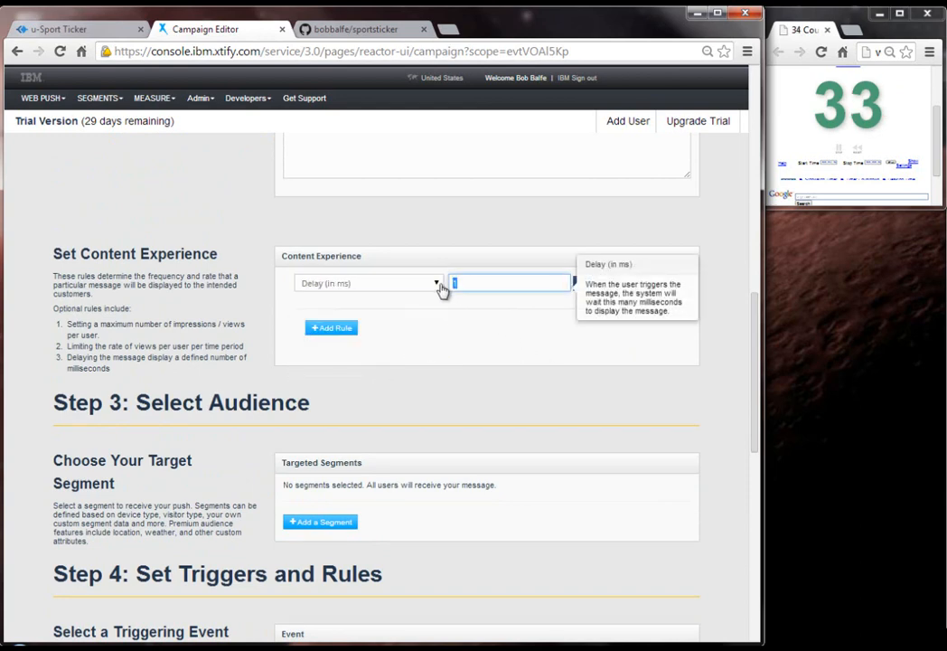
type("2000")
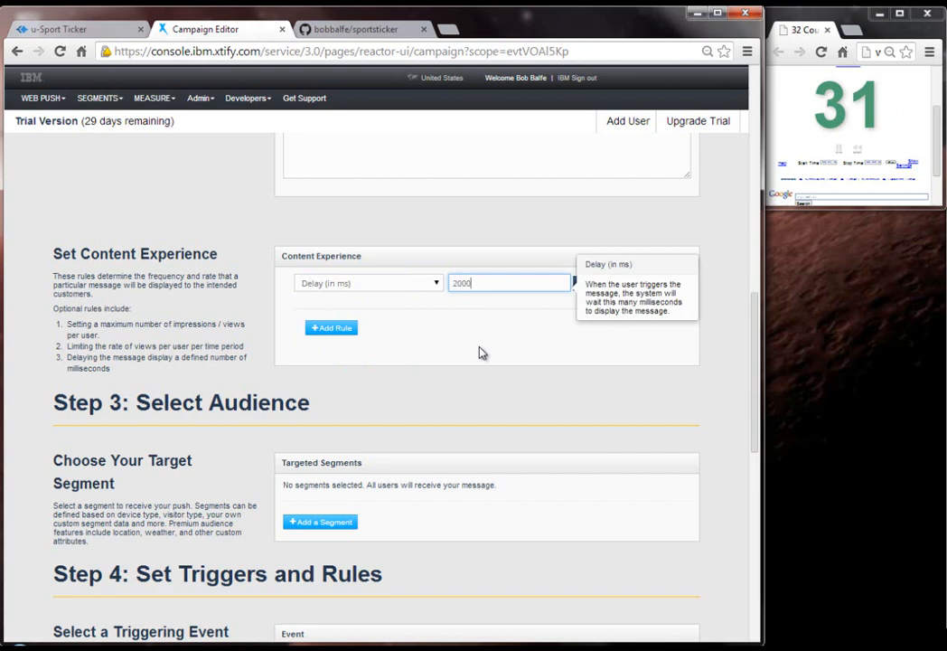
scroll("down", 3)
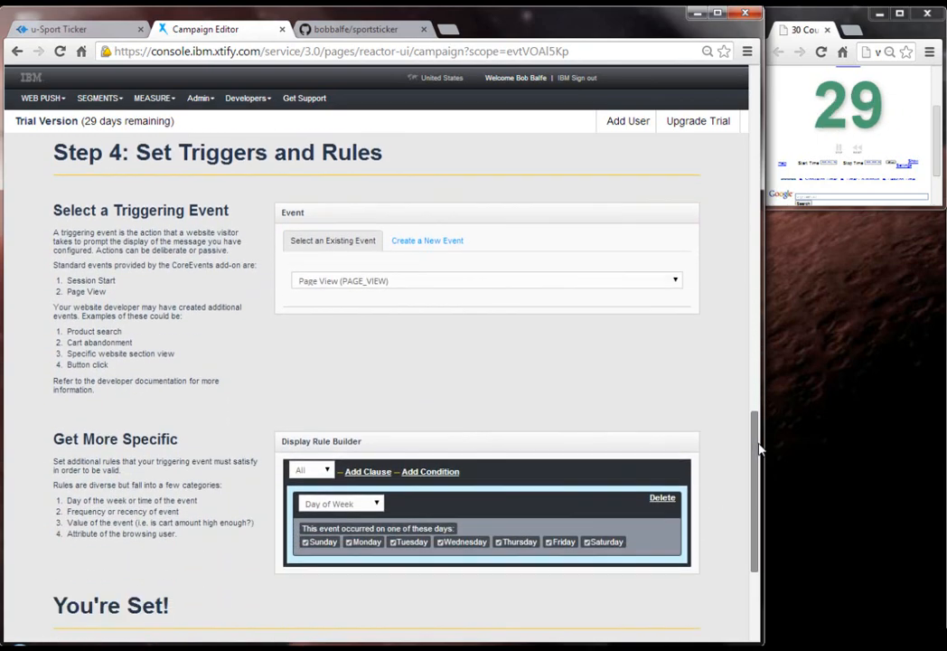
scroll("down", 3)
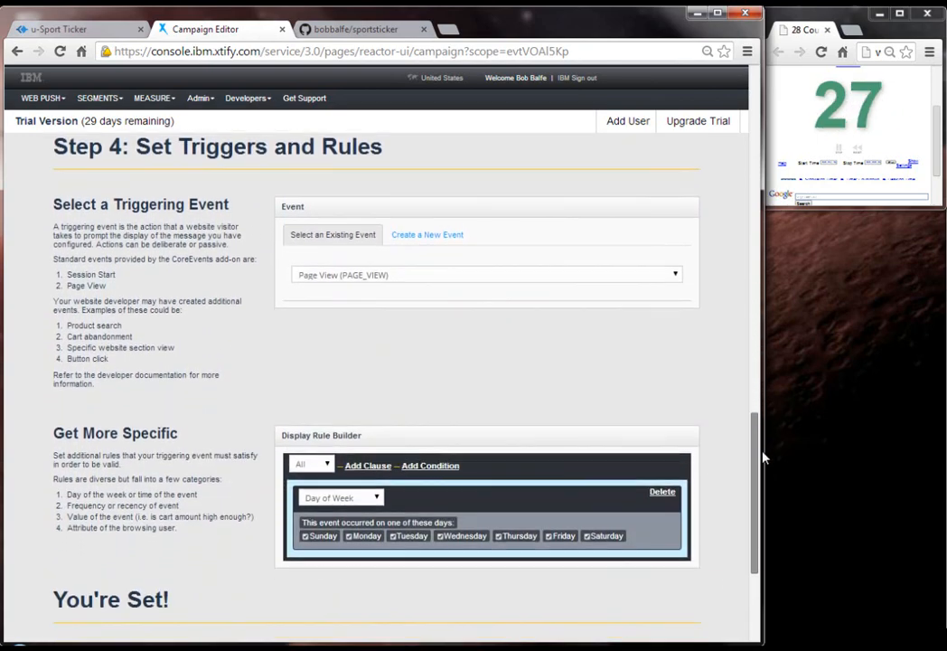
scroll("down", 3)
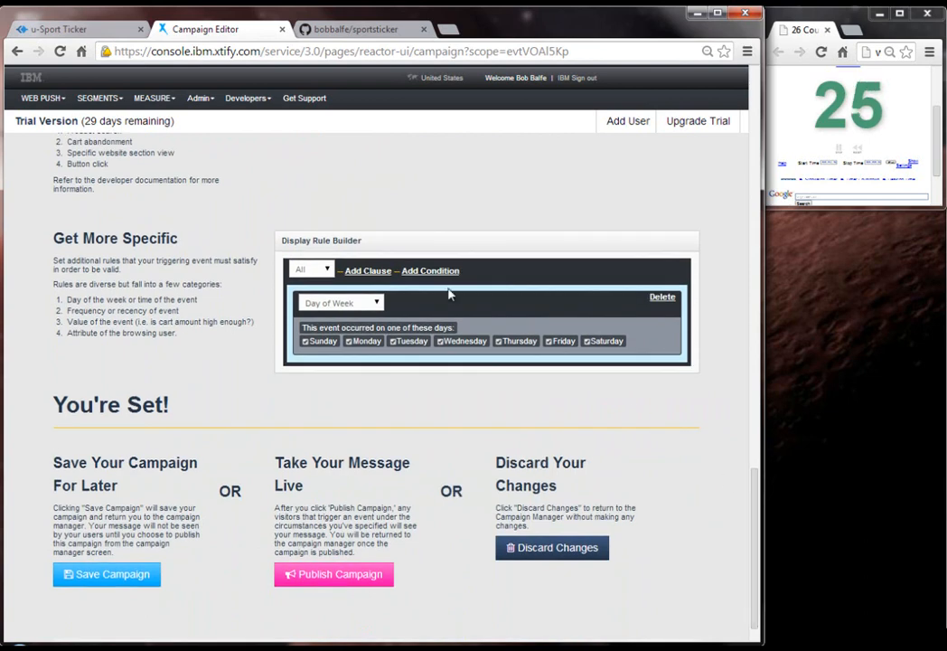
Add user-attribute display conditions game = ncaa and half = first.
left_click(429, 270)
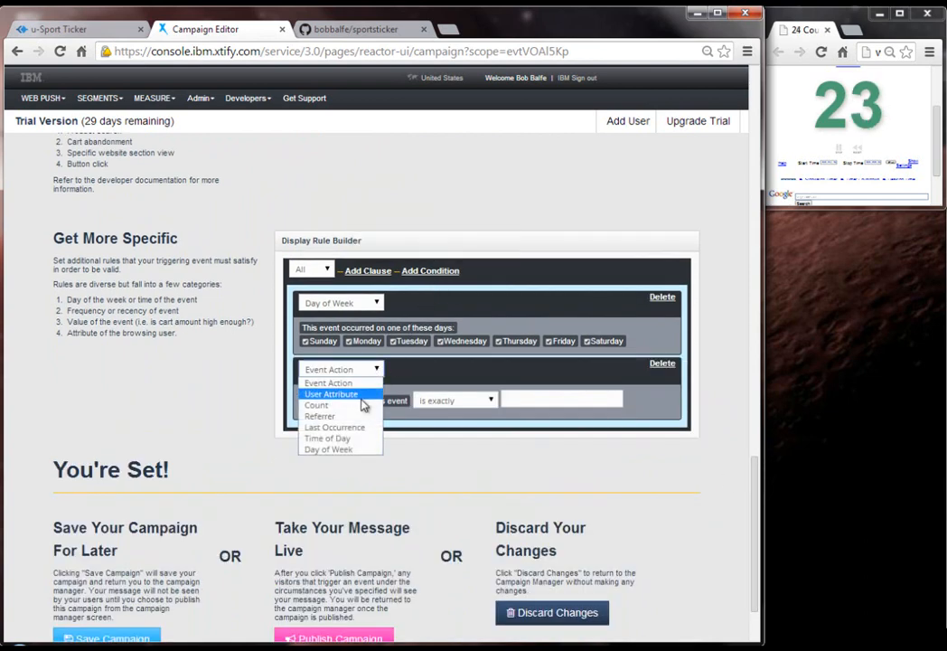
left_click(331, 393)
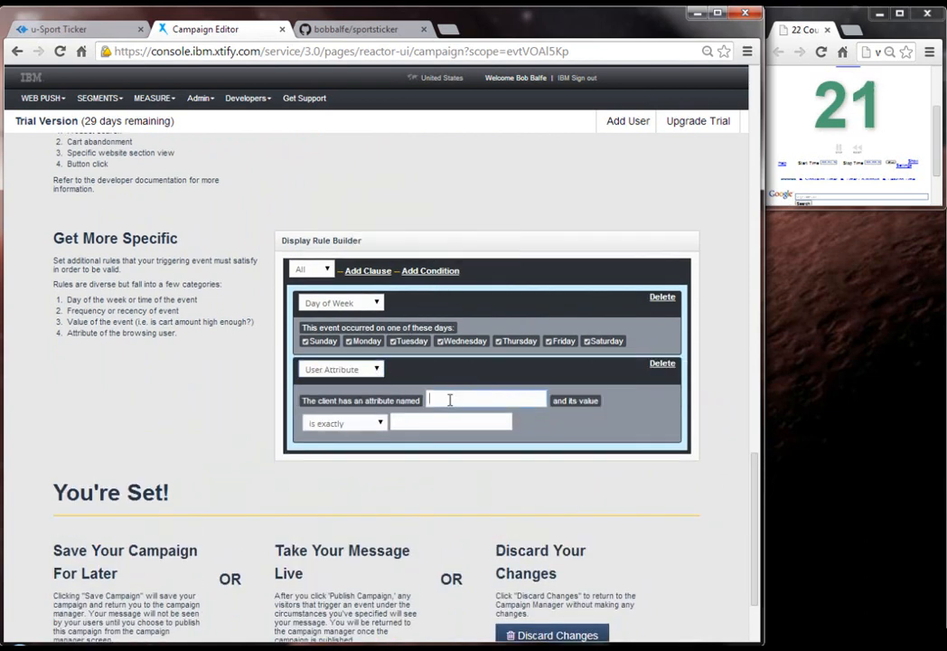
type("game")
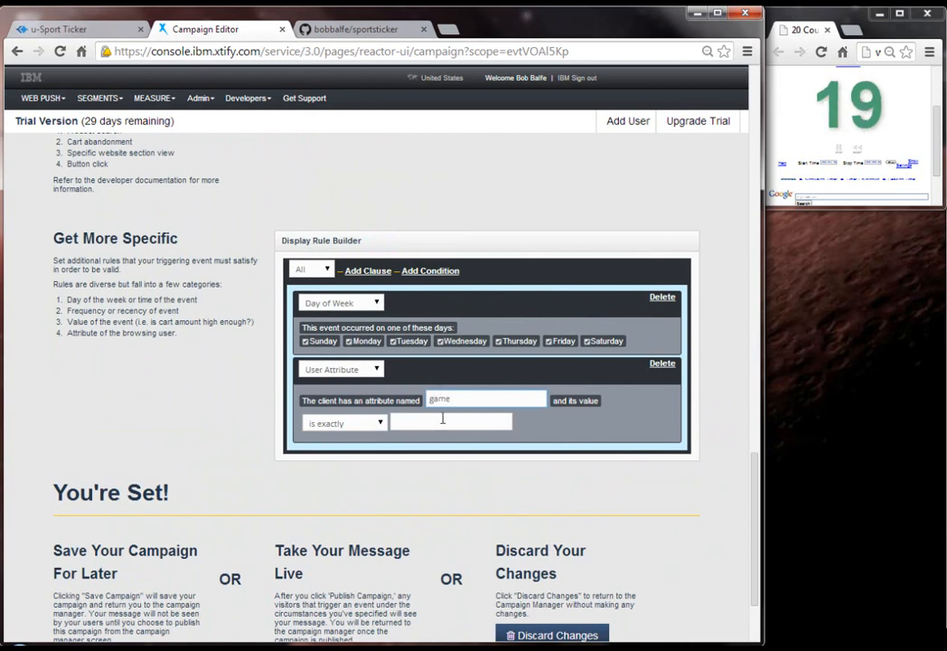
type("nd")
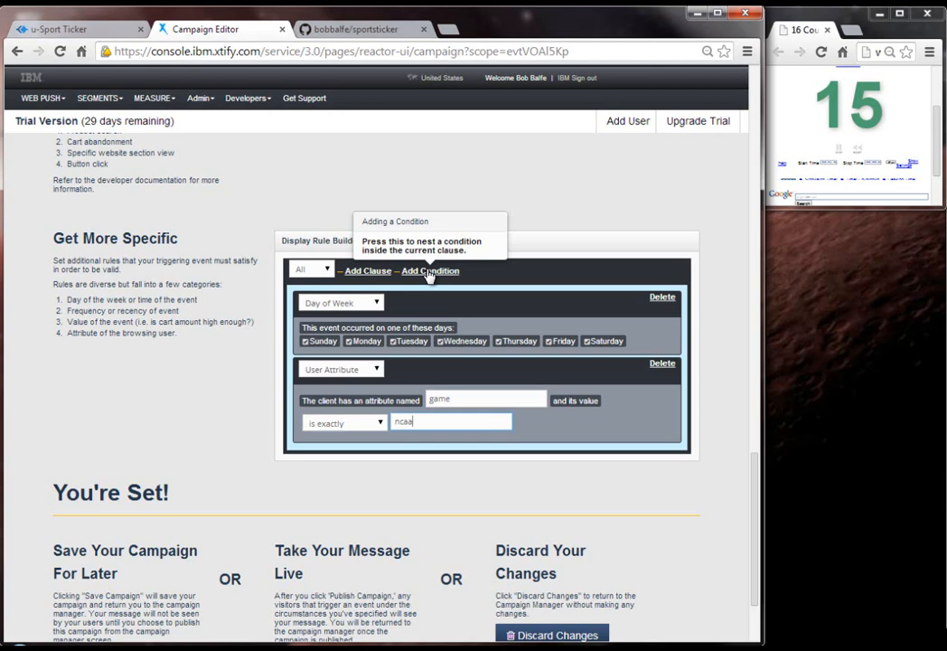
left_click(430, 270)
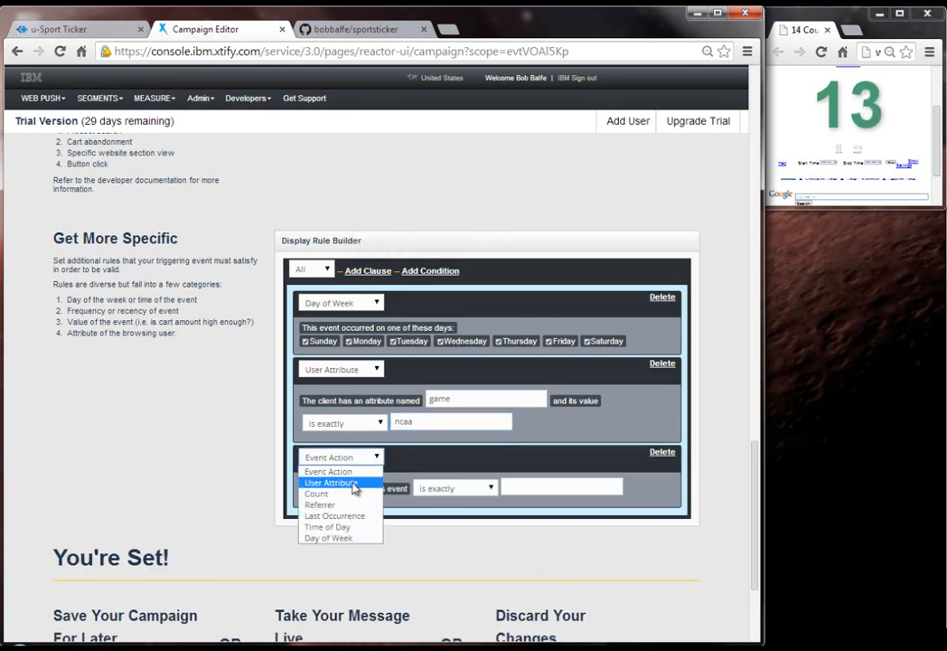
left_click(330, 482)
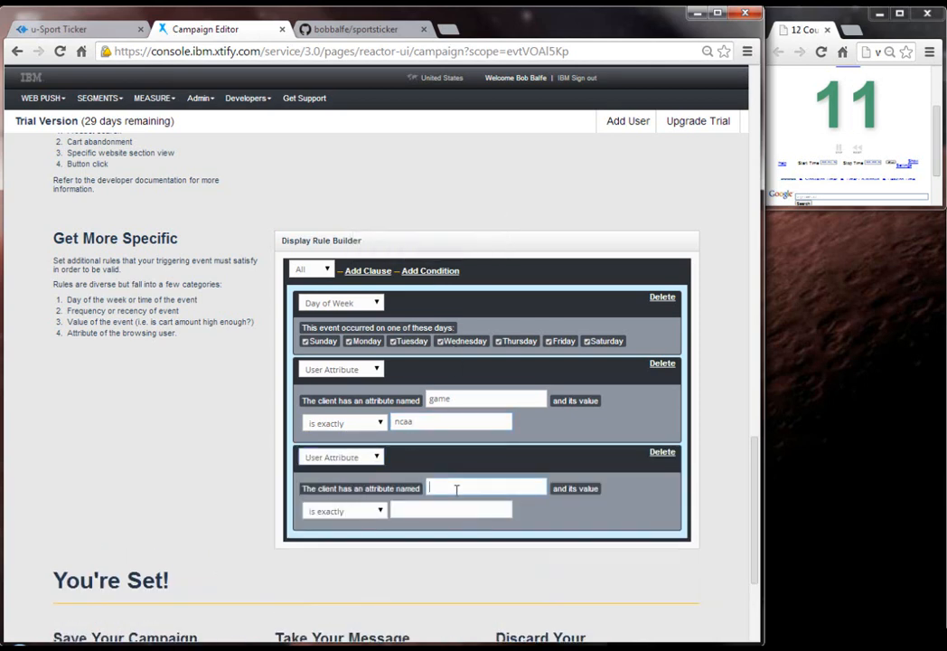
type("half")
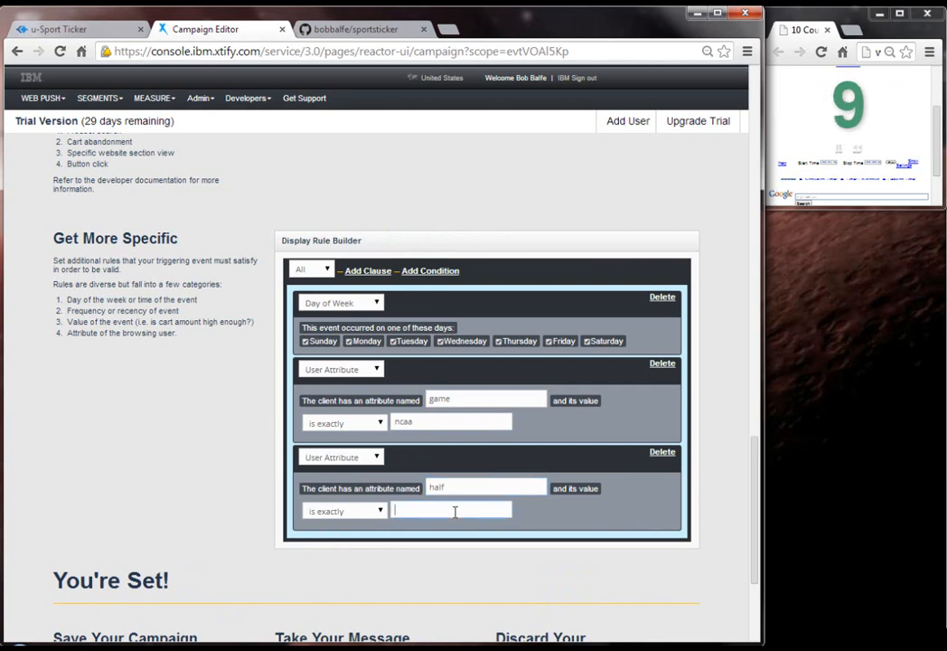
type("first")
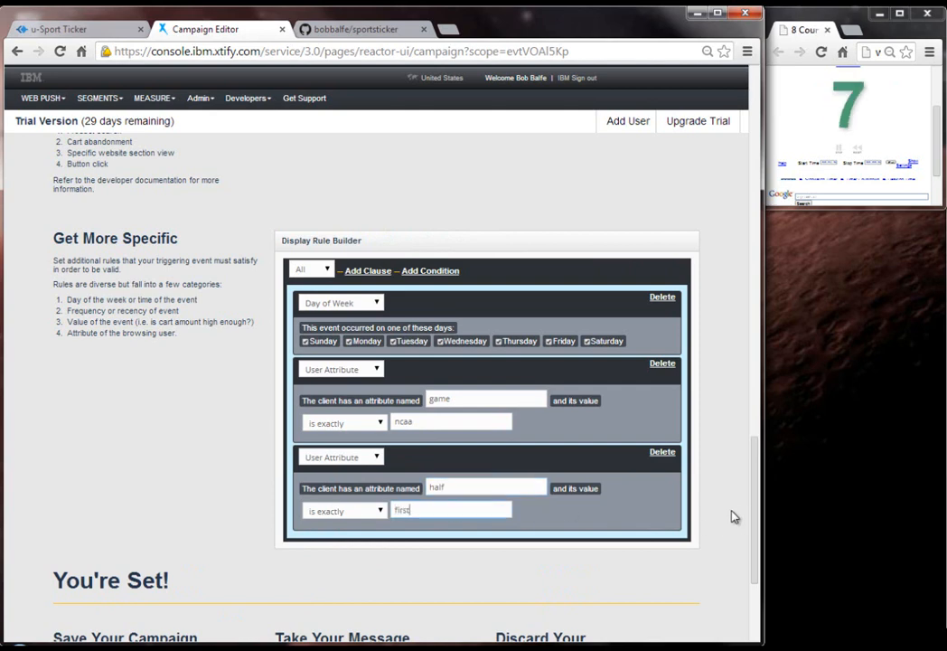
Publish the campaign and view its 1st Half Deal coupon in u-Sport Ticker.
scroll("down", 3)
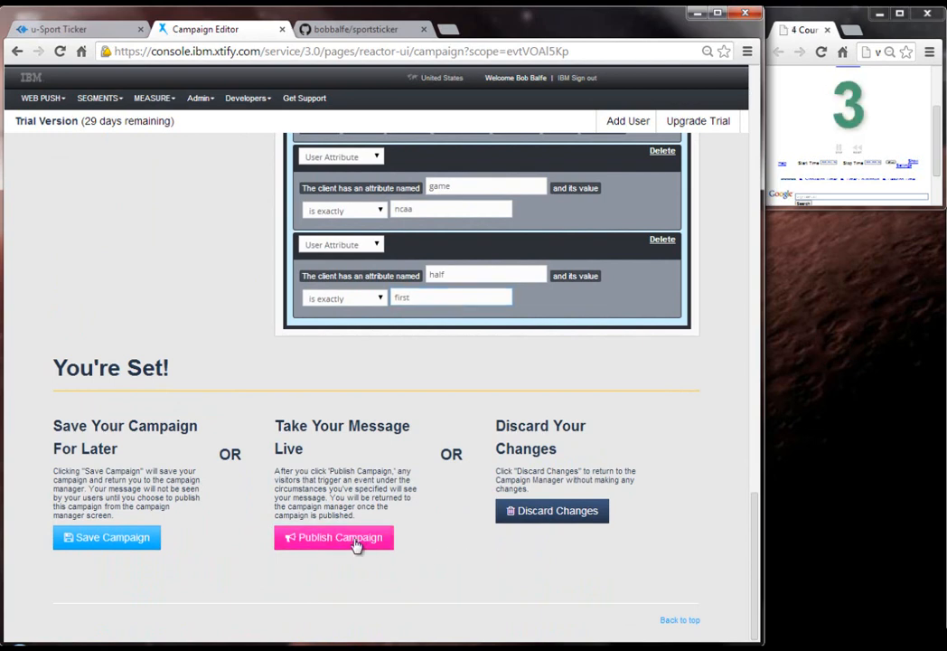
left_click(334, 537)
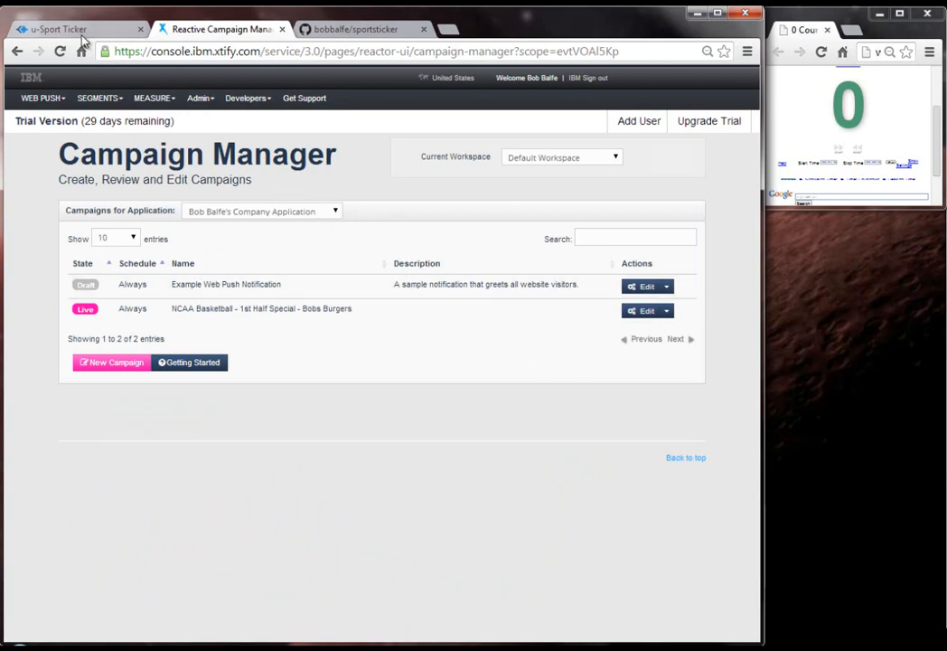
left_click(72, 29)
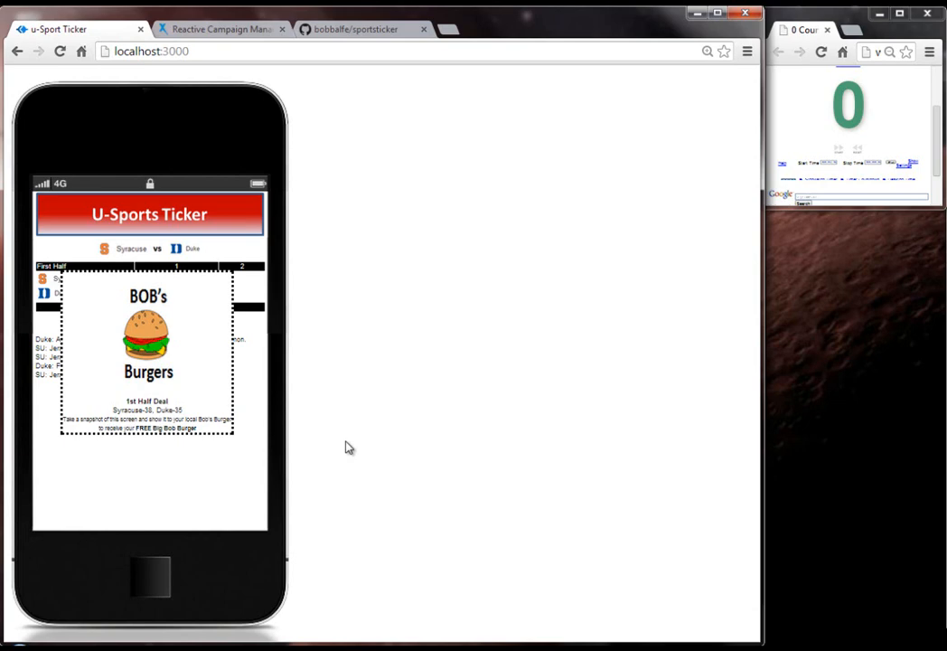
mouse_move(351, 393)
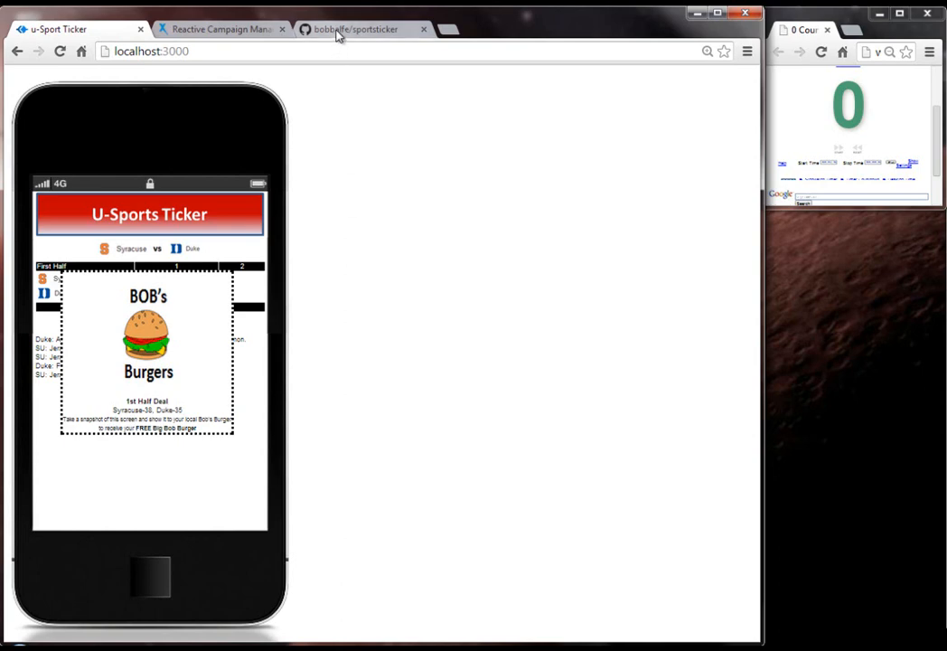
Open the bobbalfe/sportsticker GitHub repository and select its URL in the address bar.
left_click(355, 29)
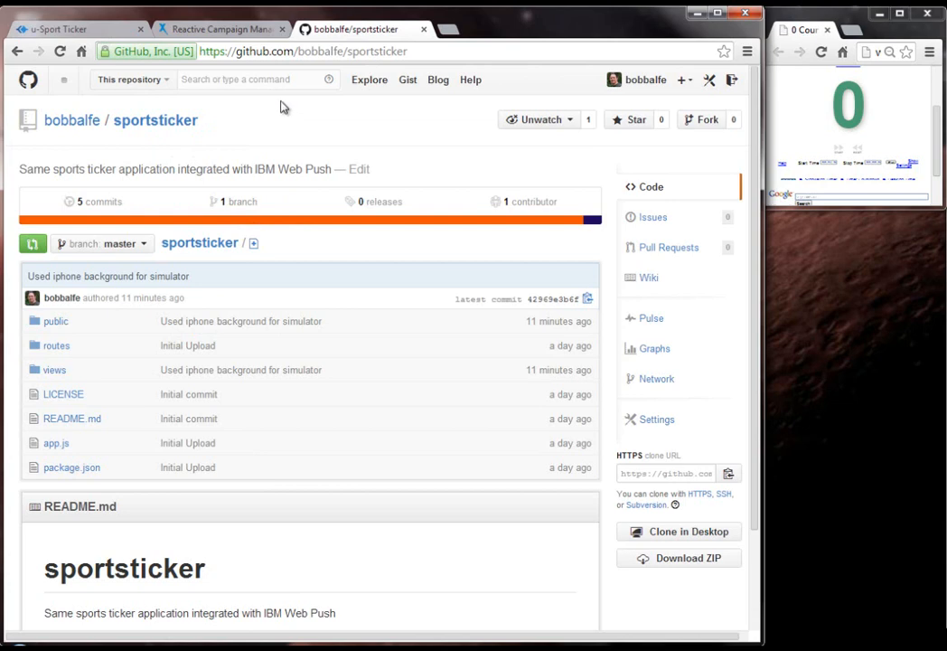
left_click(303, 51)
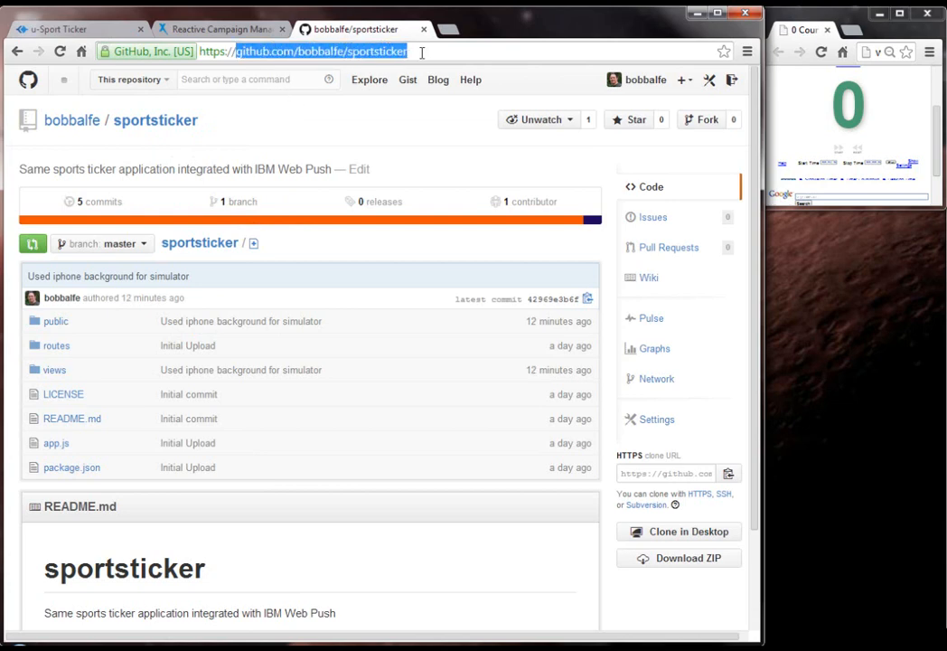
mouse_move(411, 126)
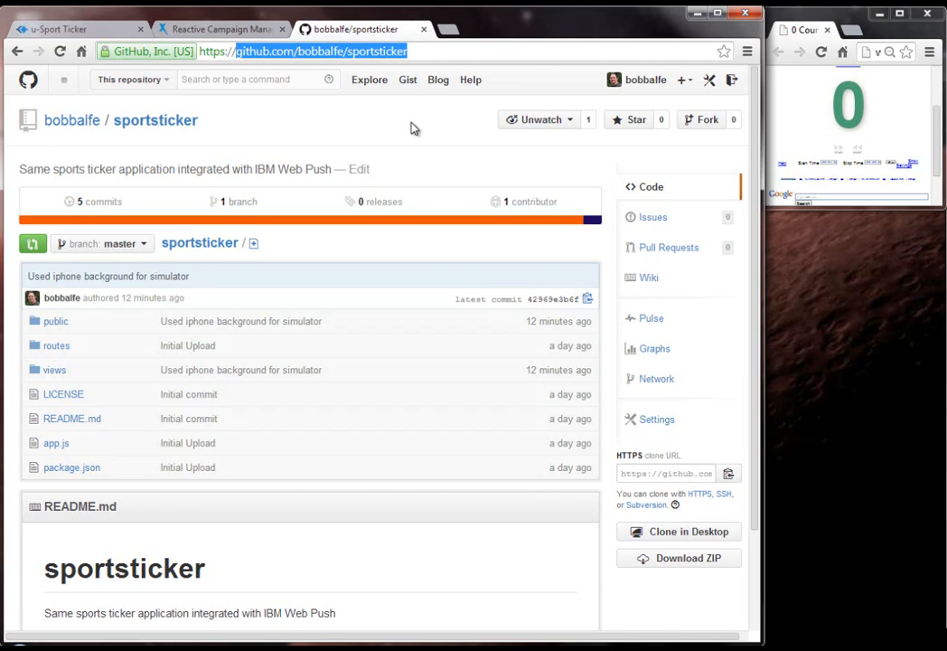